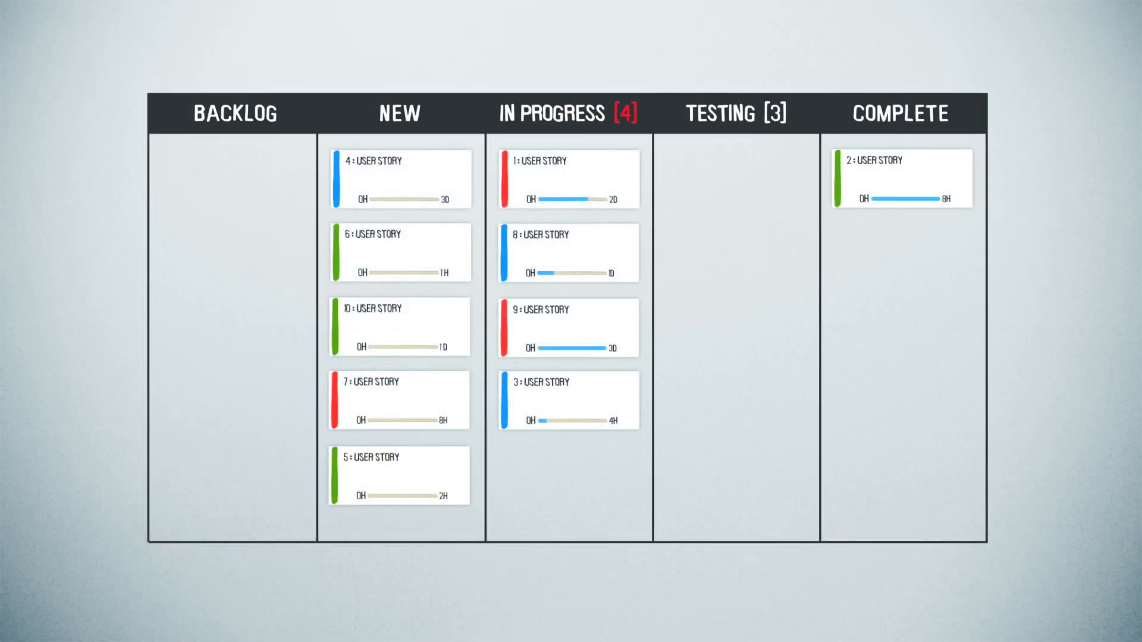
- Move the 5: User Story card from the NEW column toward IN PROGRESS
{"action": "left_click_drag", "start_coordinate": [399, 476], "coordinate": [439, 478]}
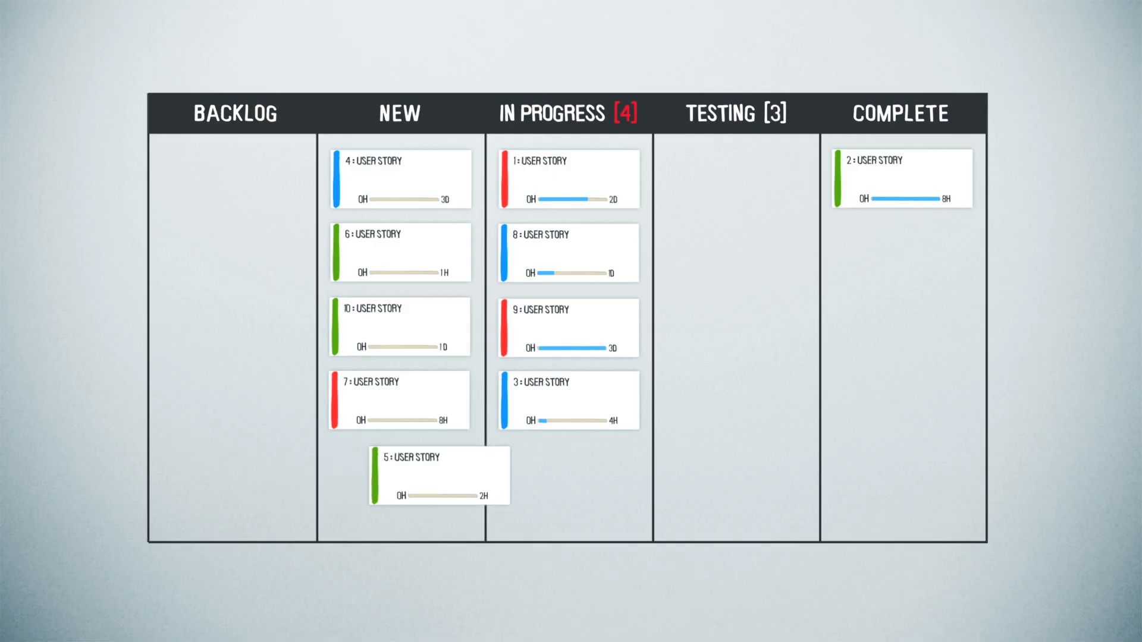